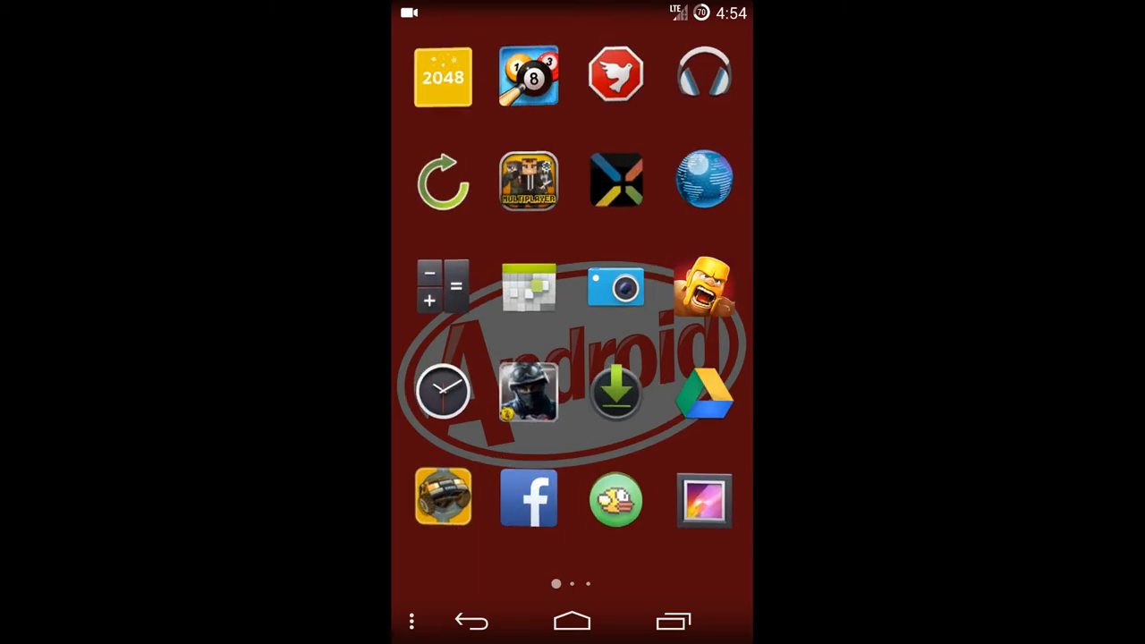
Step: Swipe through the app drawer to reach Chrome with the XDA OnePlus One thread
{"action": "scroll", "scroll_direction": "left", "scroll_amount": 3}
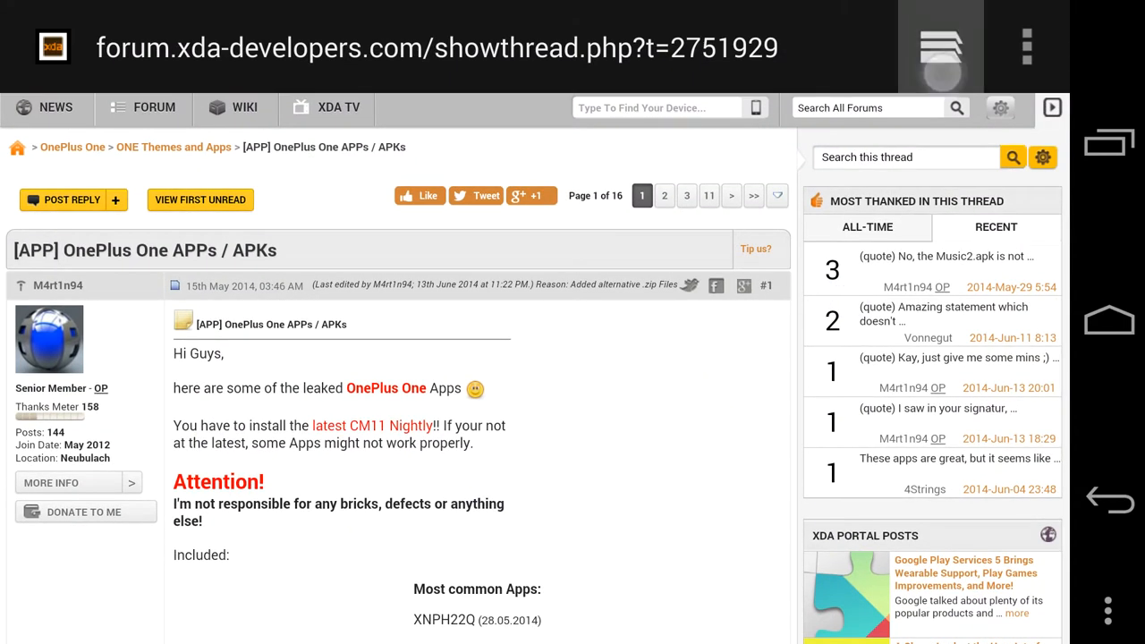
Step: Pick the boot animation download in the XDA thread and switch to the file manager
{"action": "left_click", "coordinate": [1108, 320]}
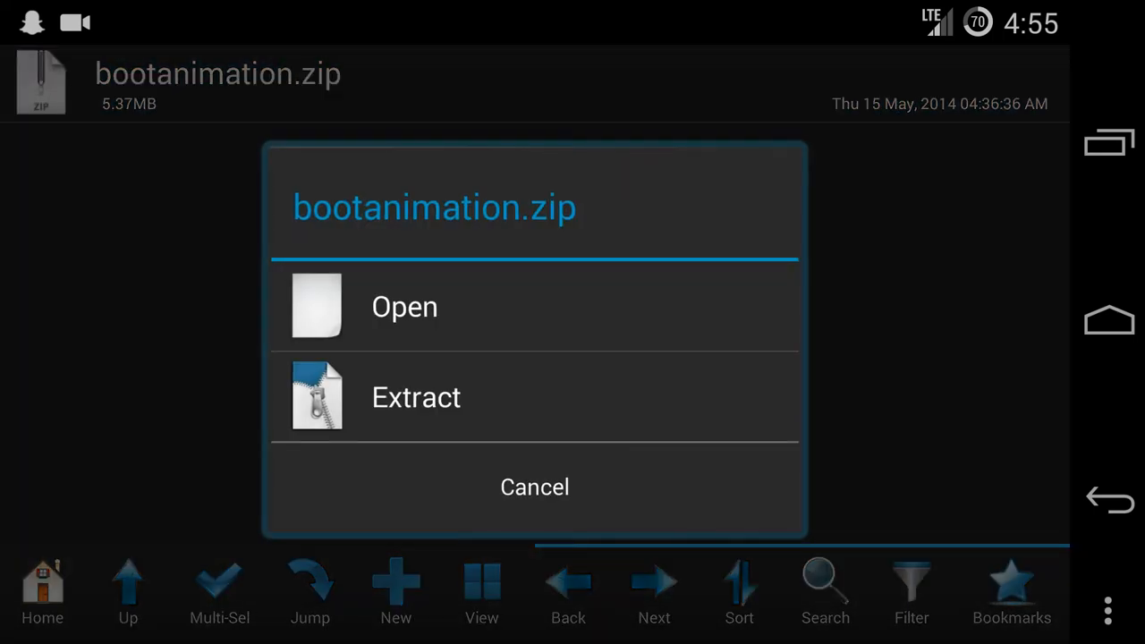
Step: Extract bootanimation.zip to /storage/emulated/0/Extracted and confirm the result message
{"action": "left_click", "coordinate": [535, 397]}
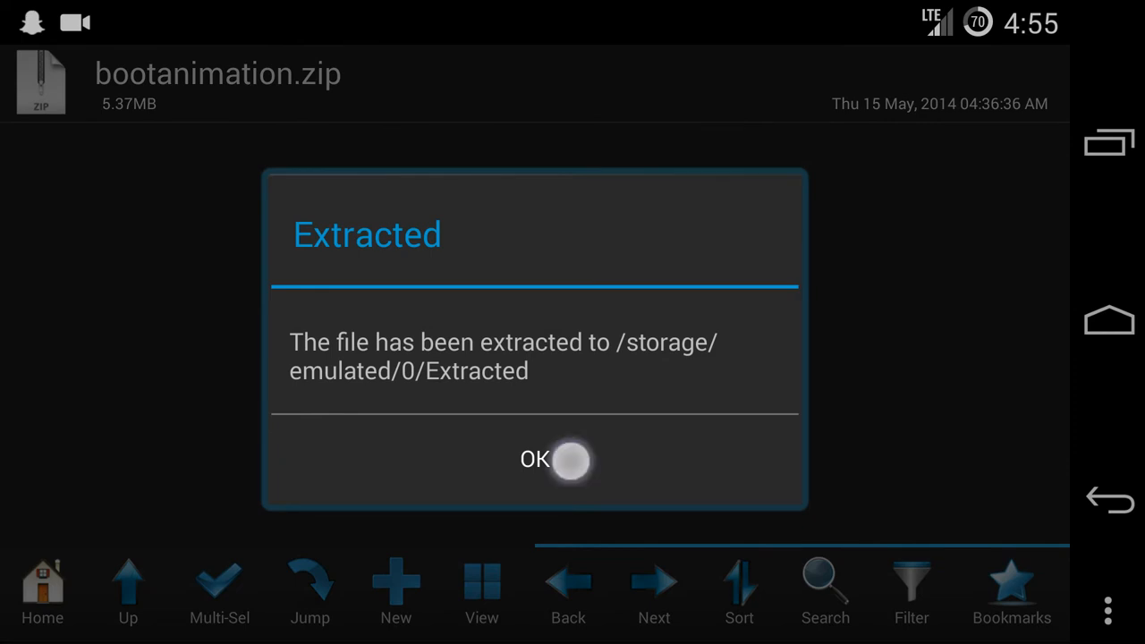
{"action": "left_click", "coordinate": [535, 458]}
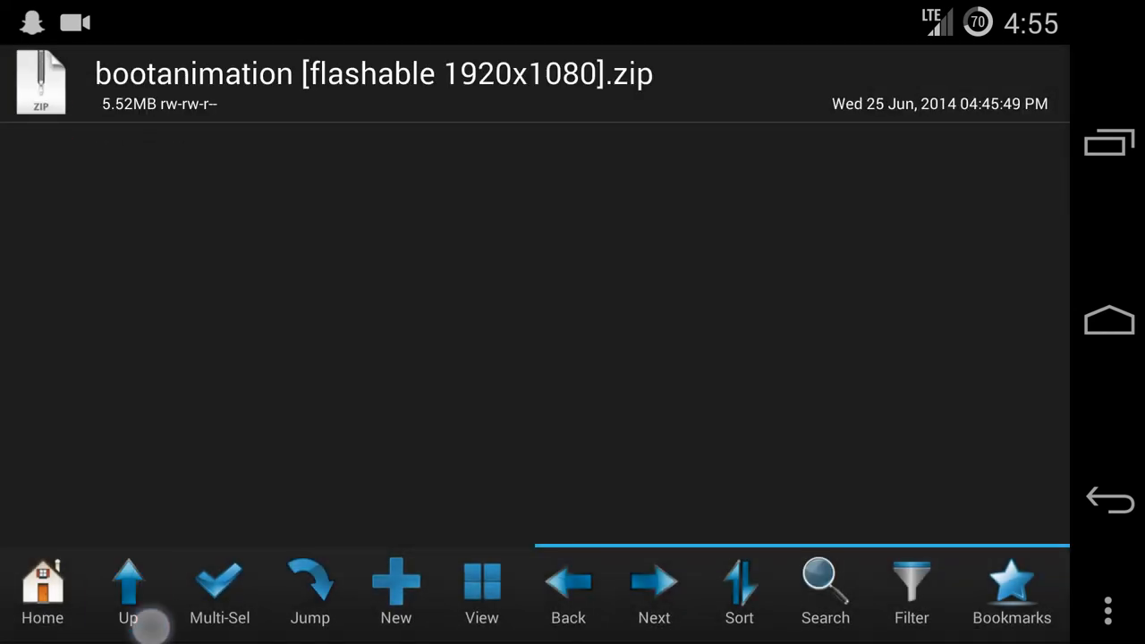
{"action": "left_click", "coordinate": [128, 591]}
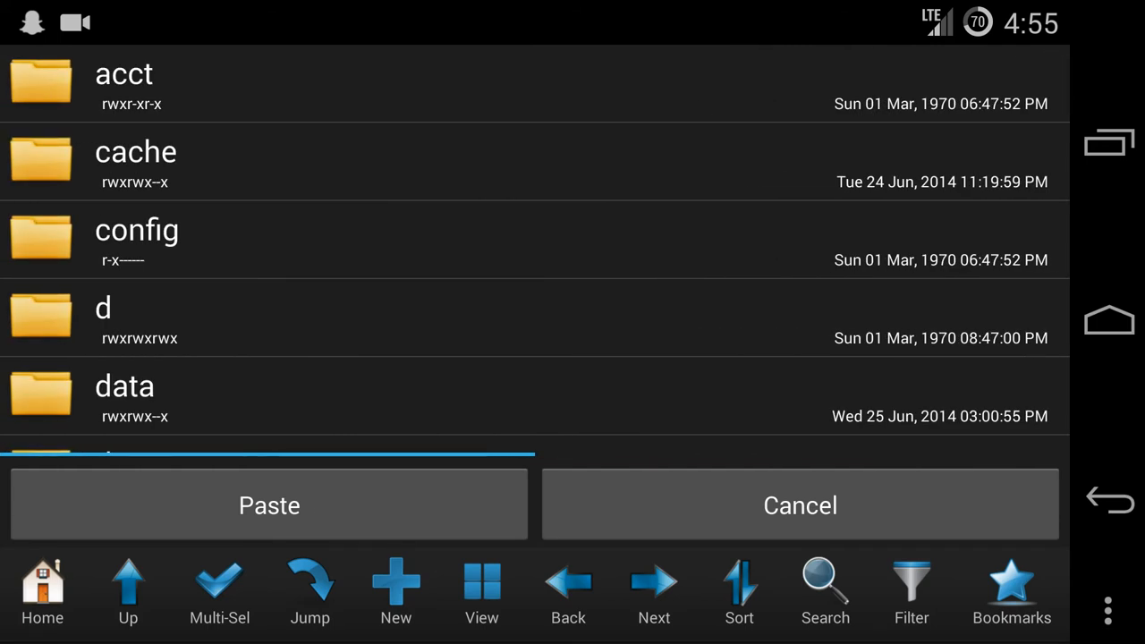
Step: Browse into /system/media and cancel deleting the original bootanimation.zip
{"action": "scroll", "scroll_direction": "down", "scroll_amount": 3}
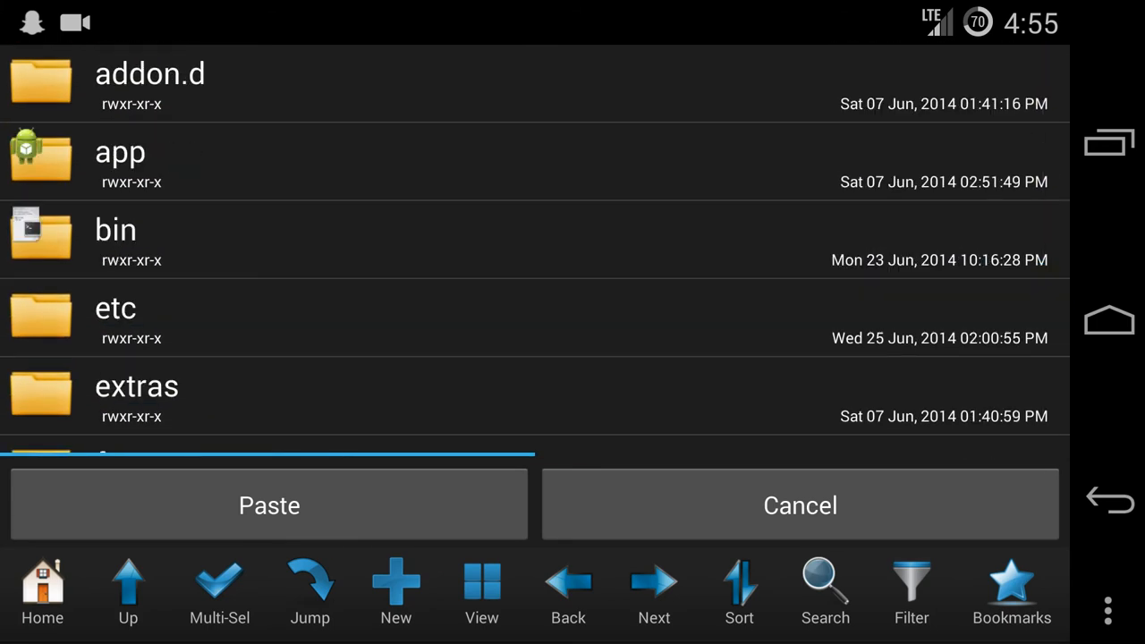
{"action": "scroll", "scroll_direction": "down", "scroll_amount": 3}
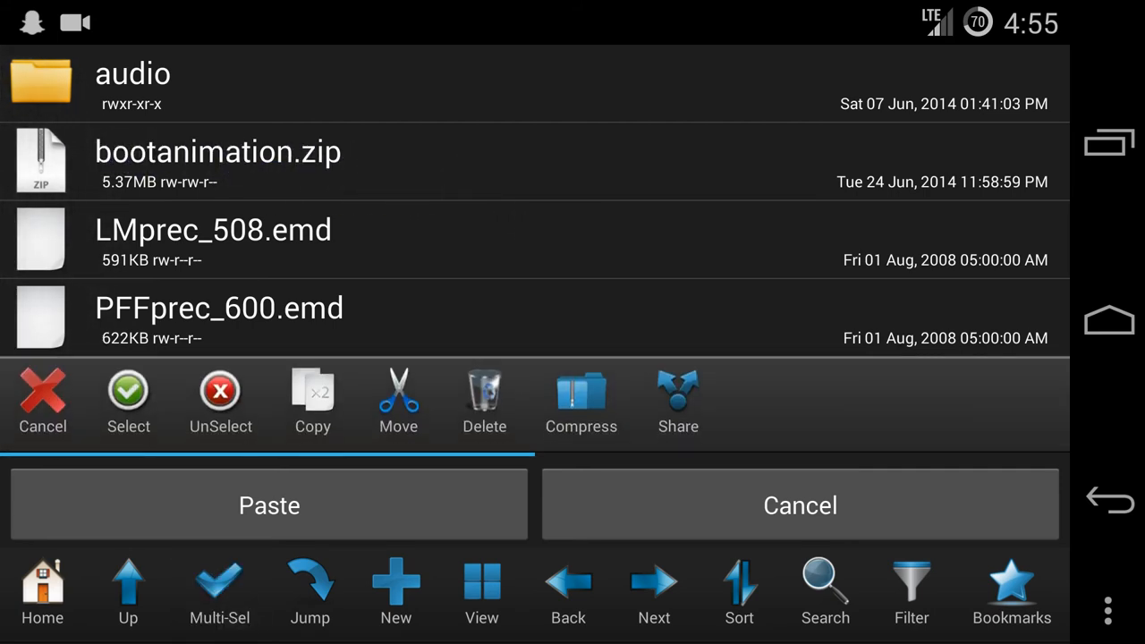
{"action": "left_click", "coordinate": [484, 403]}
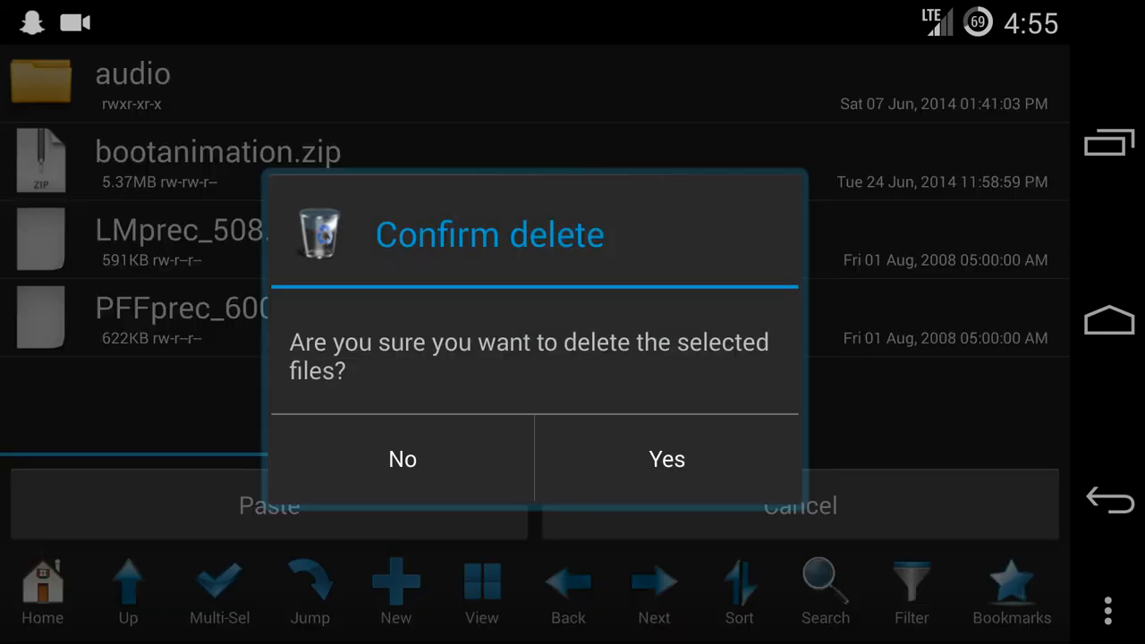
{"action": "left_click", "coordinate": [402, 459]}
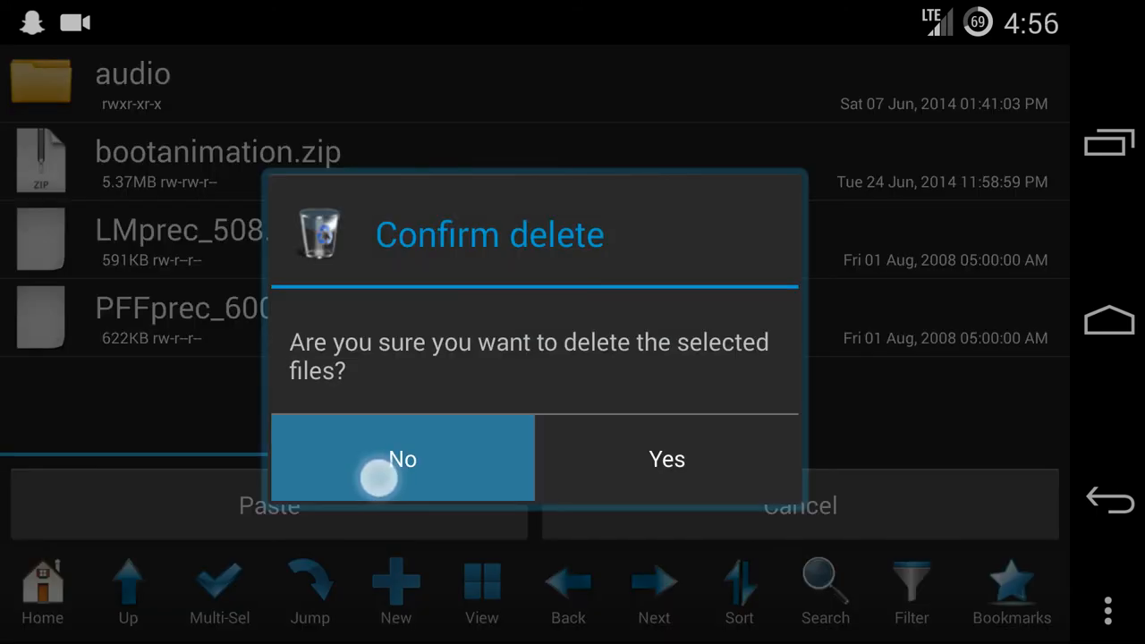
{"action": "left_click", "coordinate": [403, 459]}
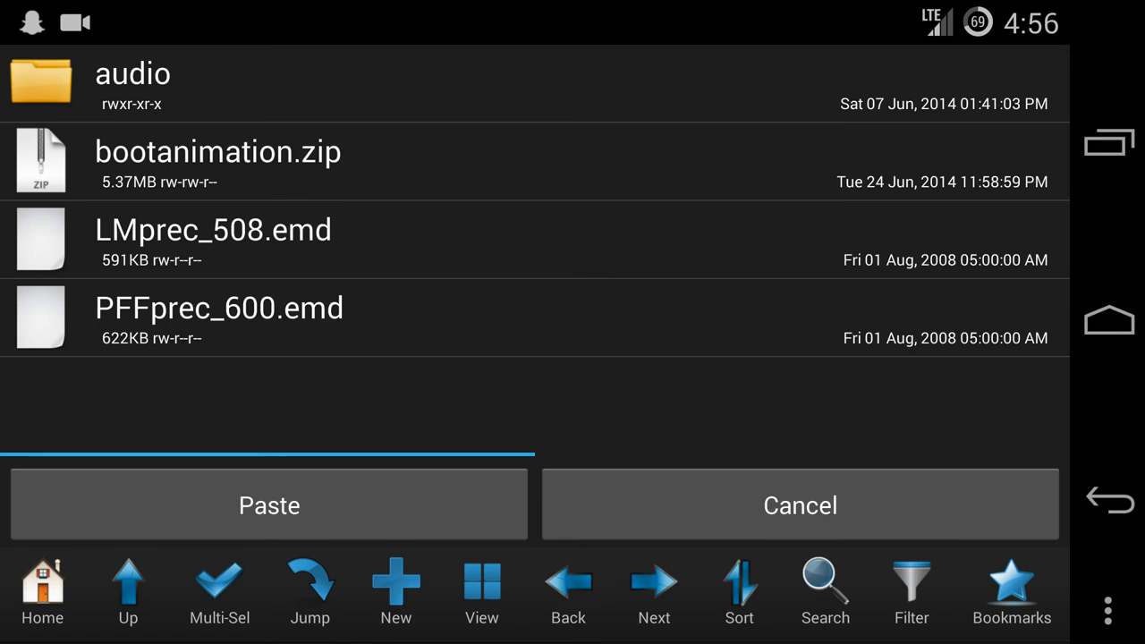
Step: Paste the new bootanimation.zip into /system/media
{"action": "left_click", "coordinate": [269, 505]}
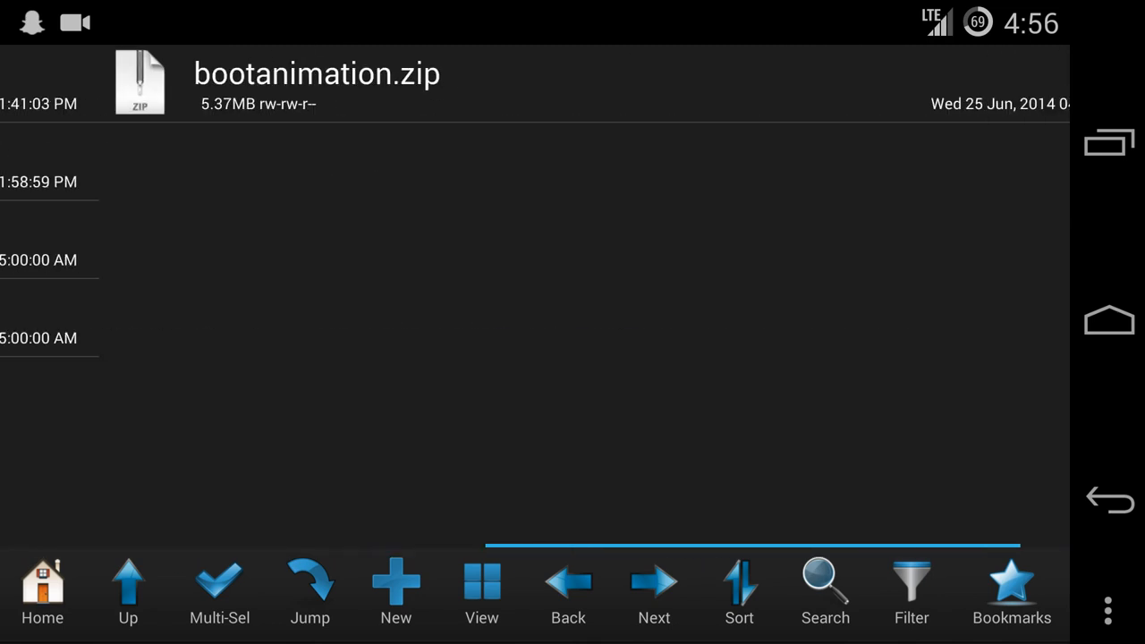
Step: Overwrite /system/media's bootanimation.zip with the new 25 Jun 2014 file
{"action": "scroll", "scroll_direction": "left", "scroll_amount": 3}
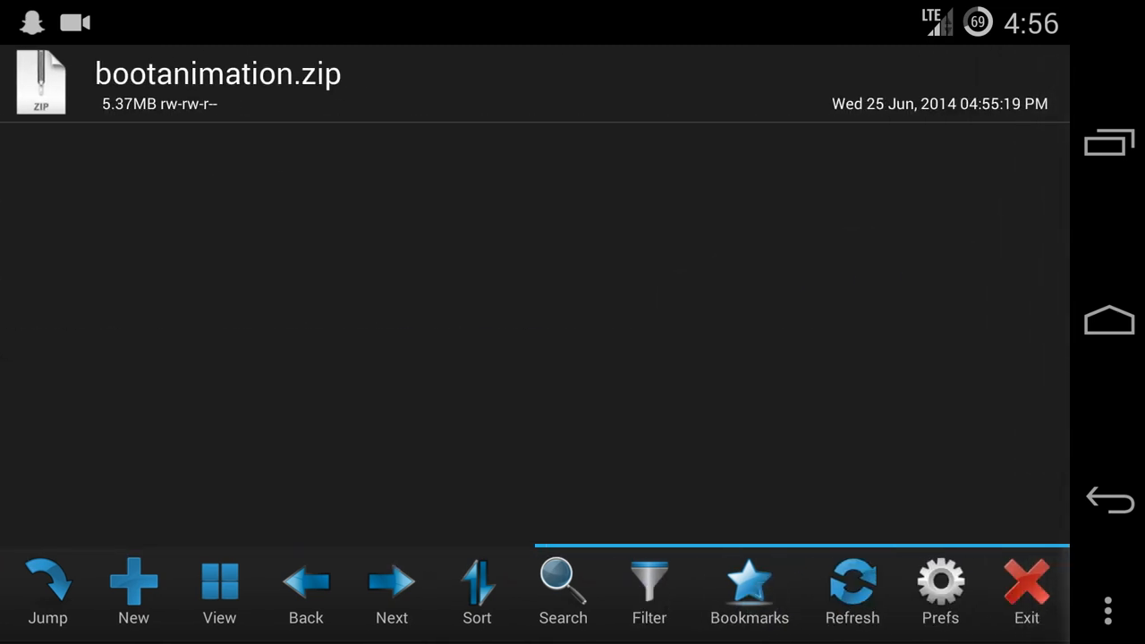